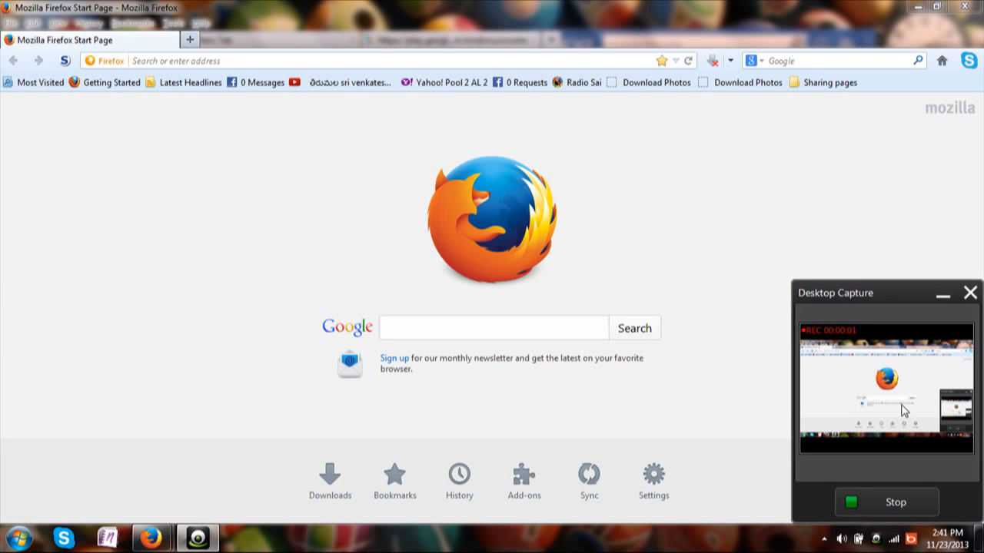
mouse_move(516, 221)
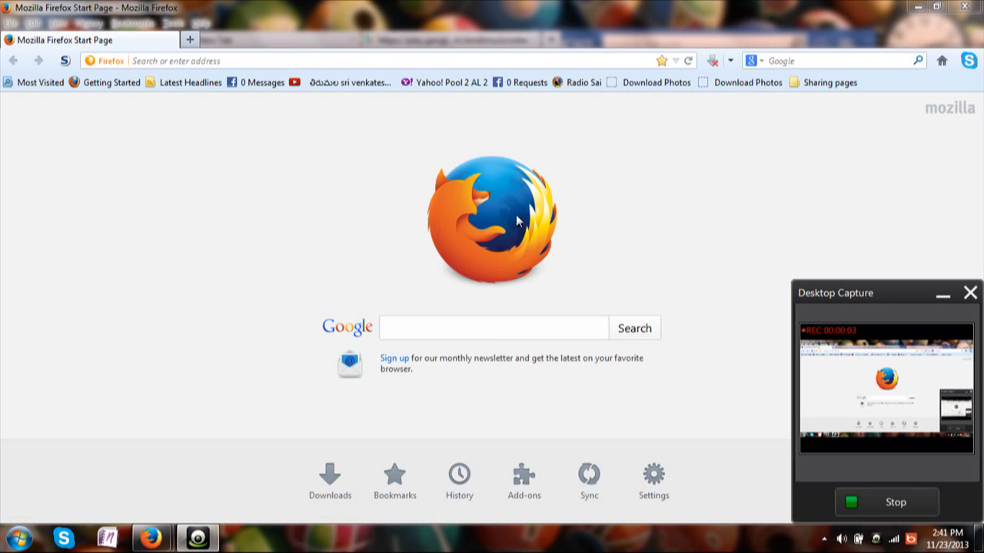
mouse_move(495, 132)
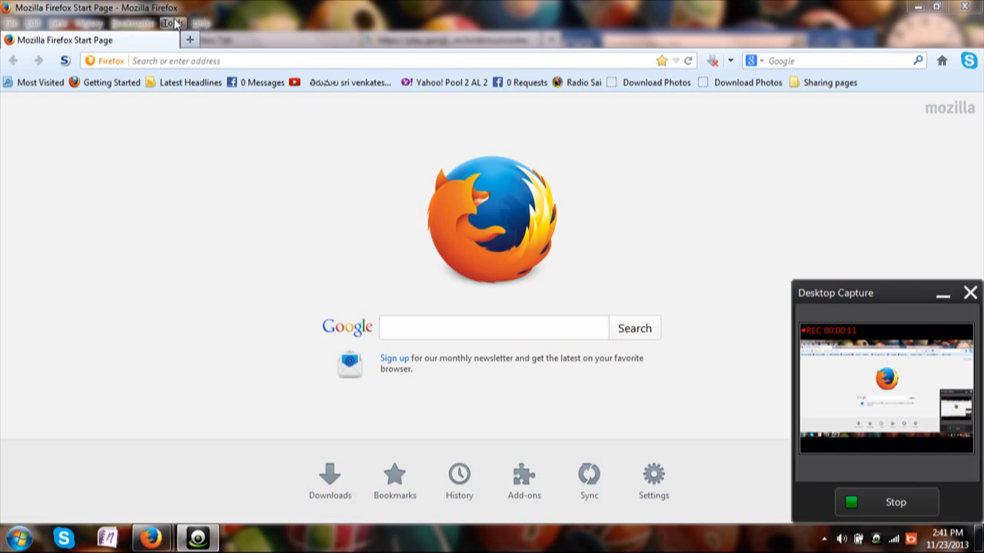
Step: Browse the Help and View menus, then show all bookmarks in the Library window
left_click(200, 24)
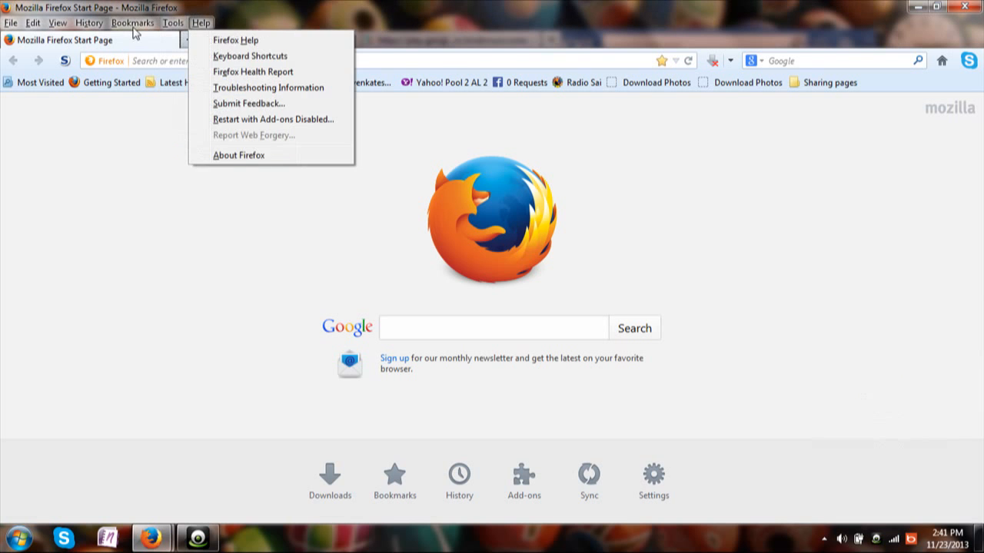
left_click(57, 23)
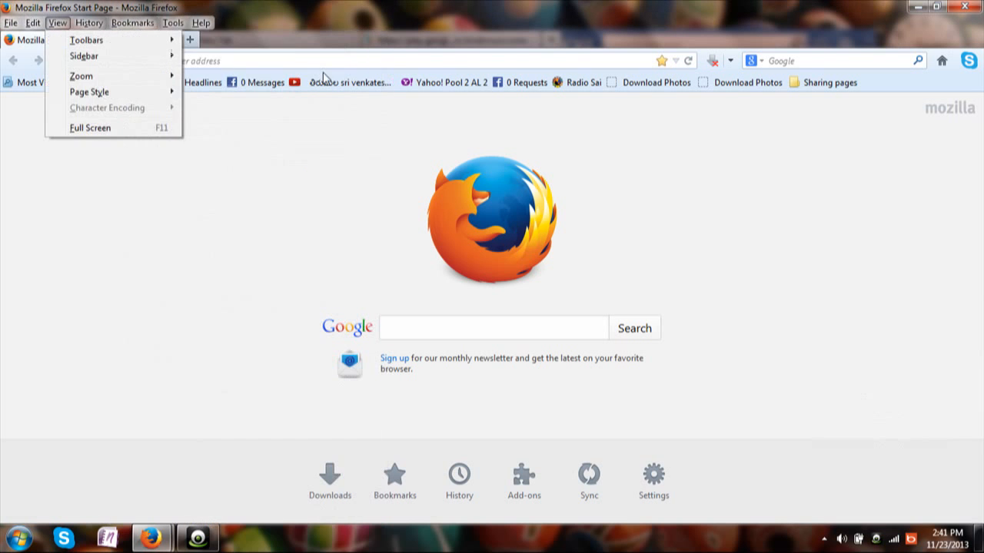
left_click(200, 23)
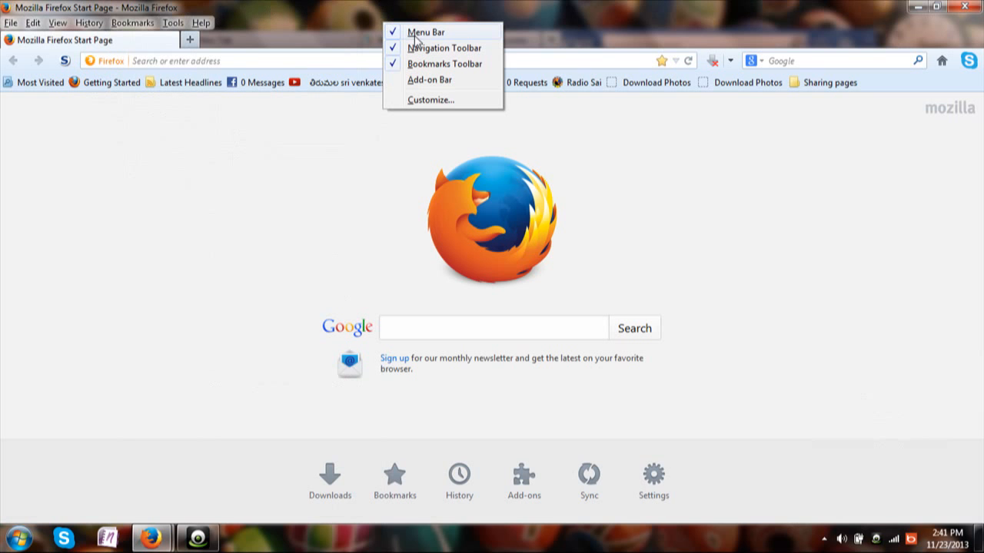
mouse_move(356, 40)
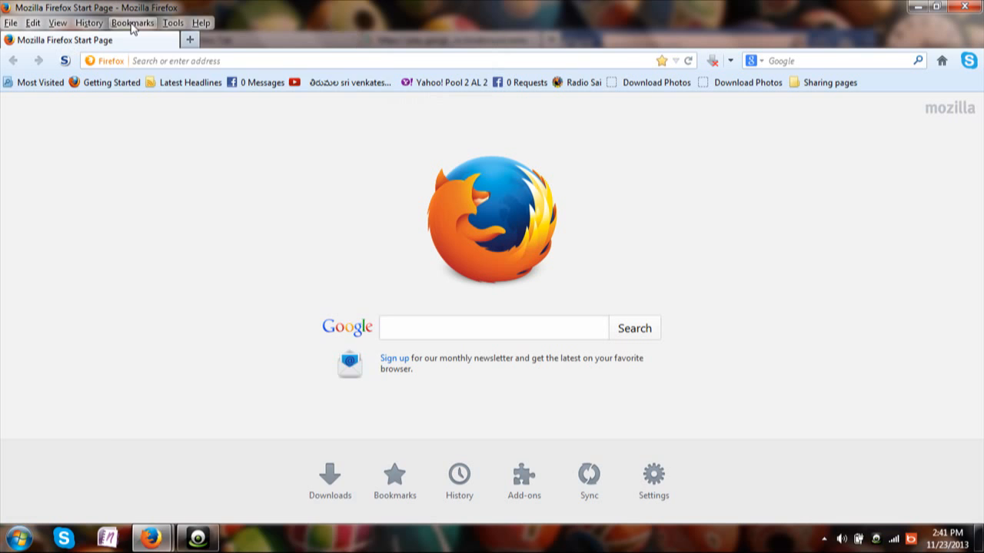
left_click(132, 23)
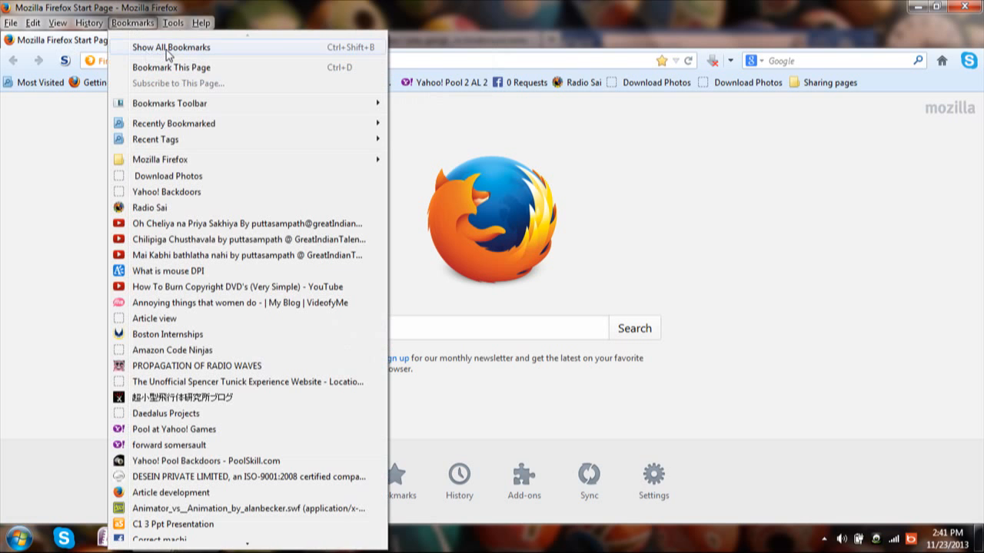
left_click(170, 46)
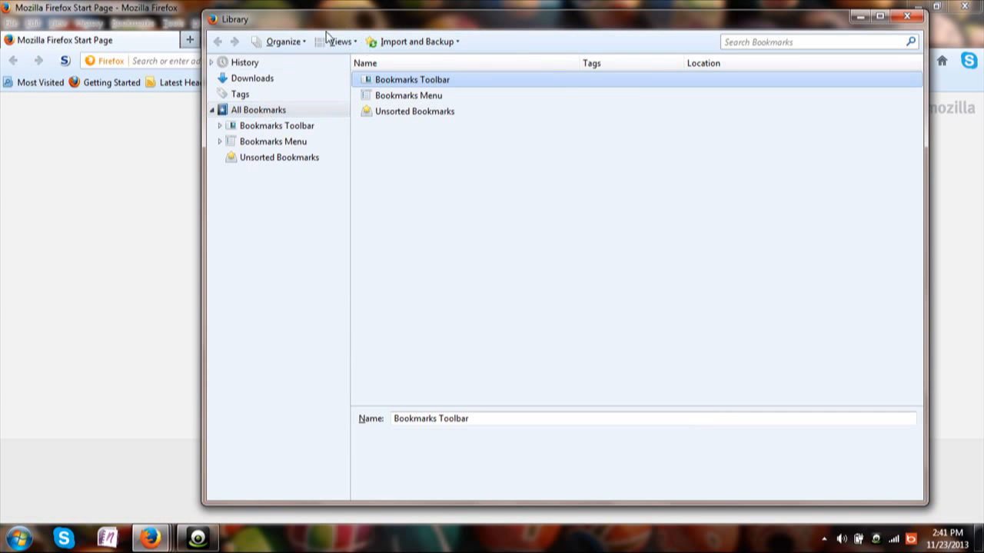
mouse_move(467, 41)
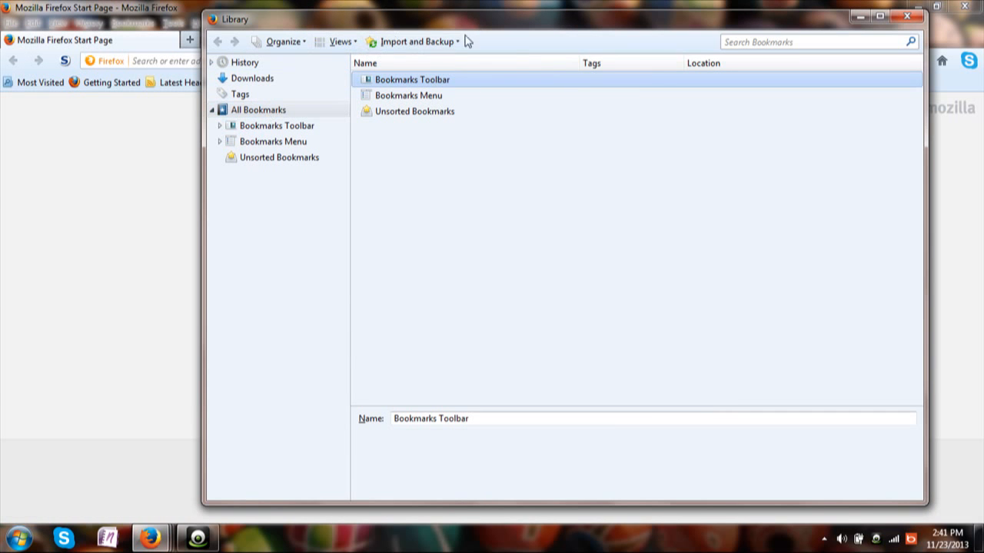
Step: Launch Import Data from Another Browser from the Library's Import and Backup menu
left_click(413, 42)
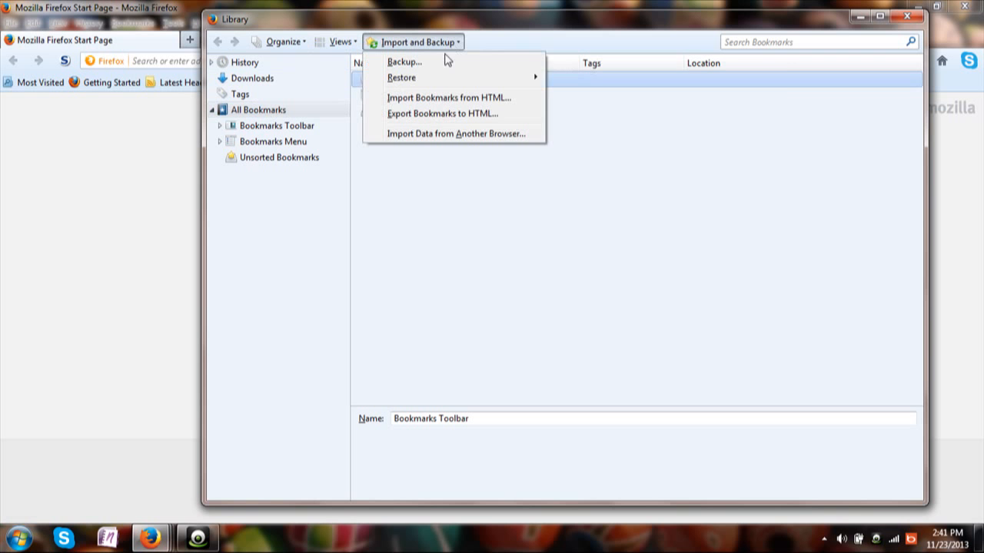
mouse_move(504, 114)
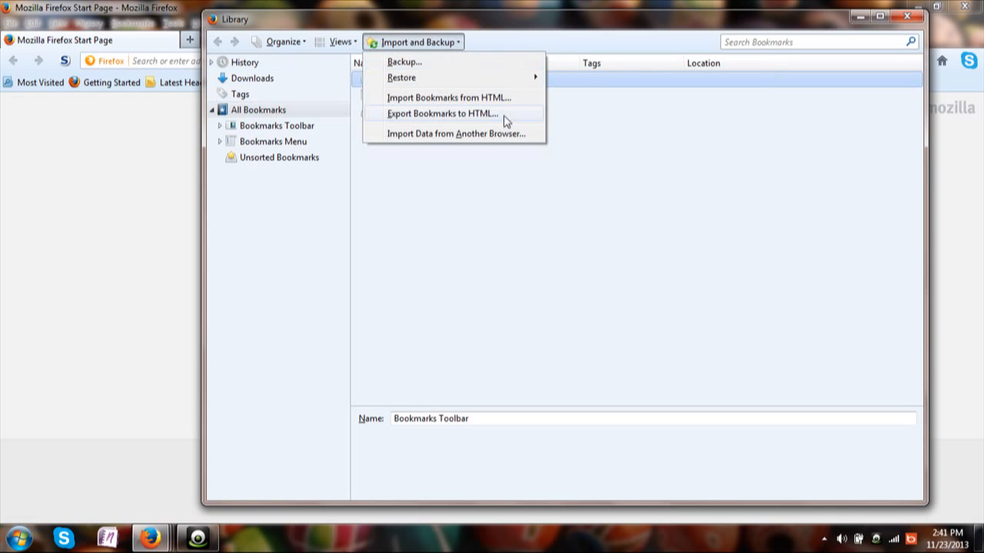
mouse_move(498, 133)
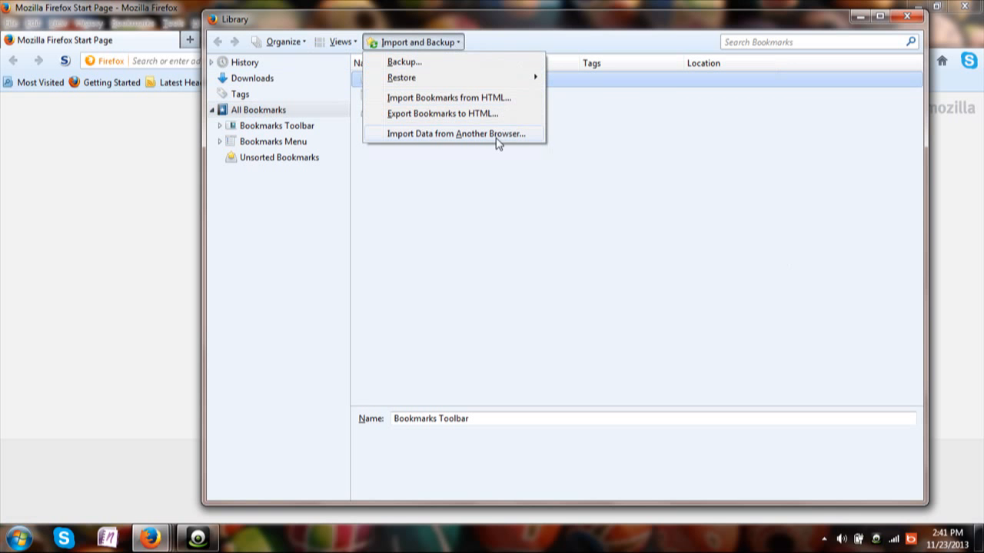
left_click(455, 133)
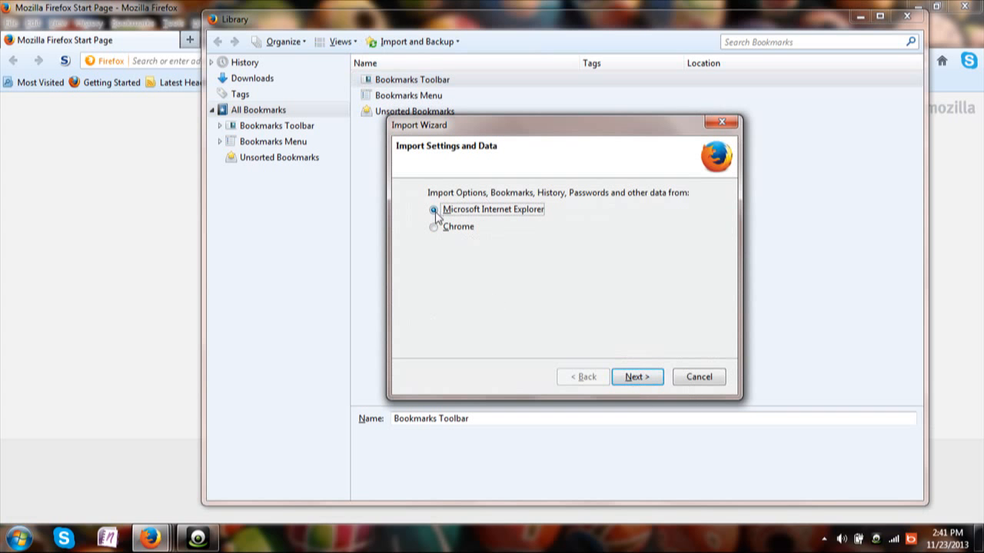
Step: Import Cookies, Browsing History and Bookmarks from Microsoft Internet Explorer via the wizard
left_click(636, 376)
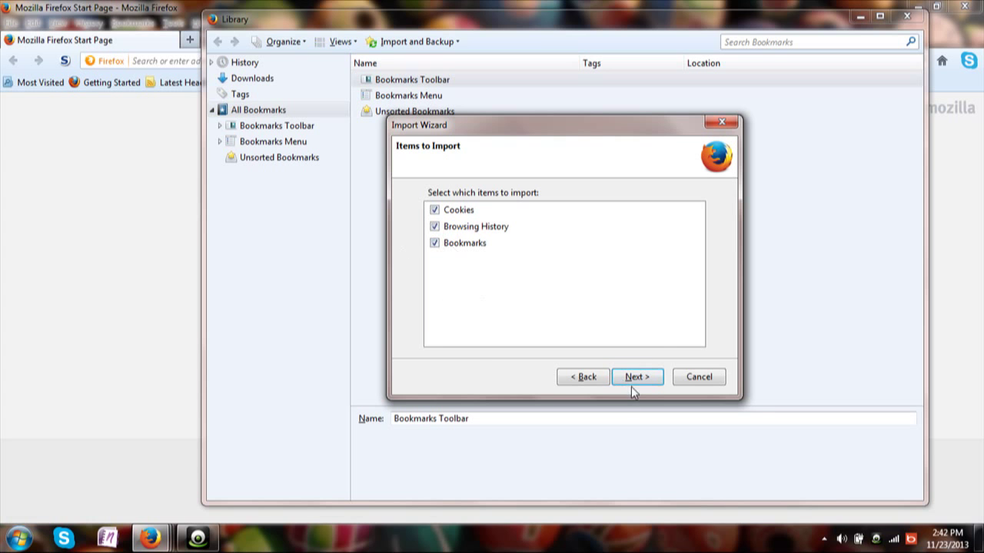
left_click(636, 377)
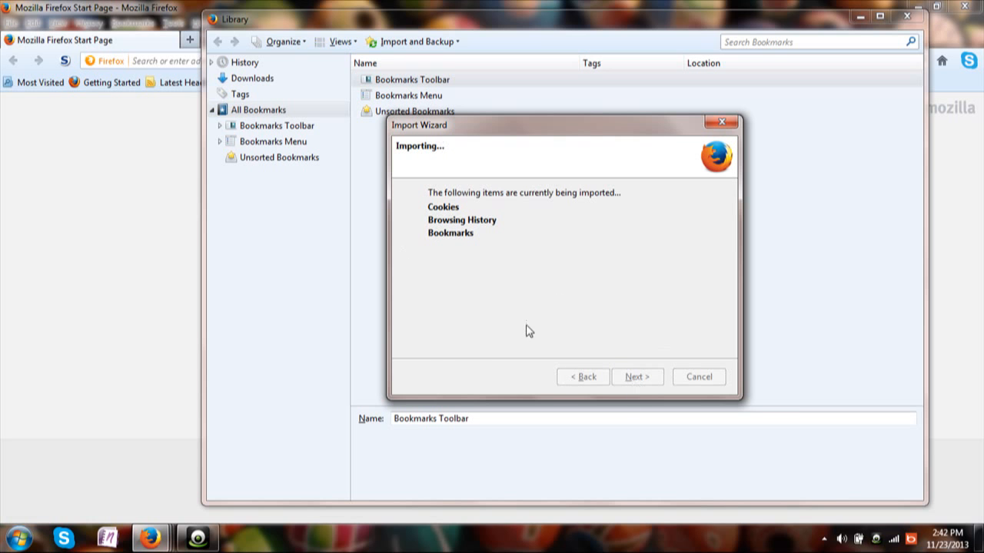
mouse_move(457, 322)
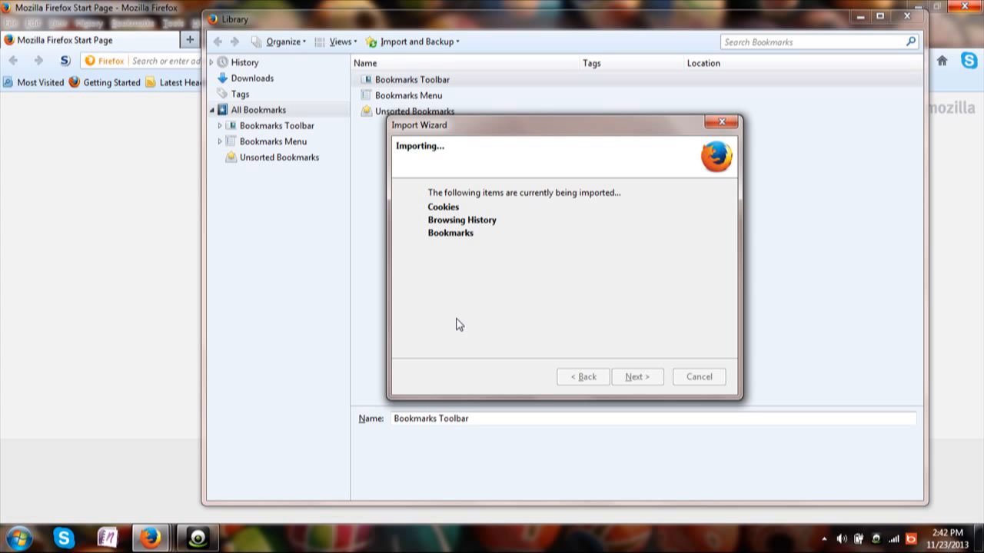
mouse_move(578, 191)
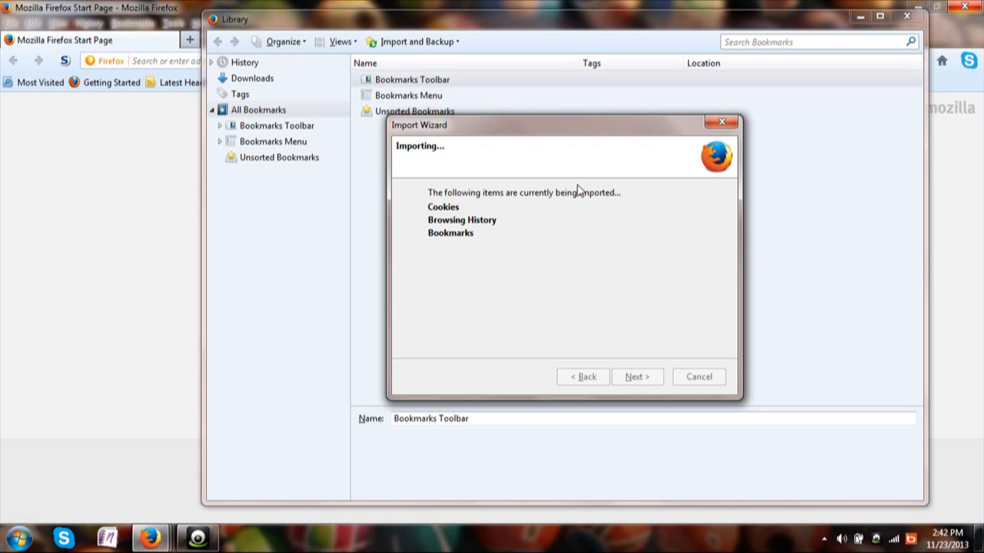